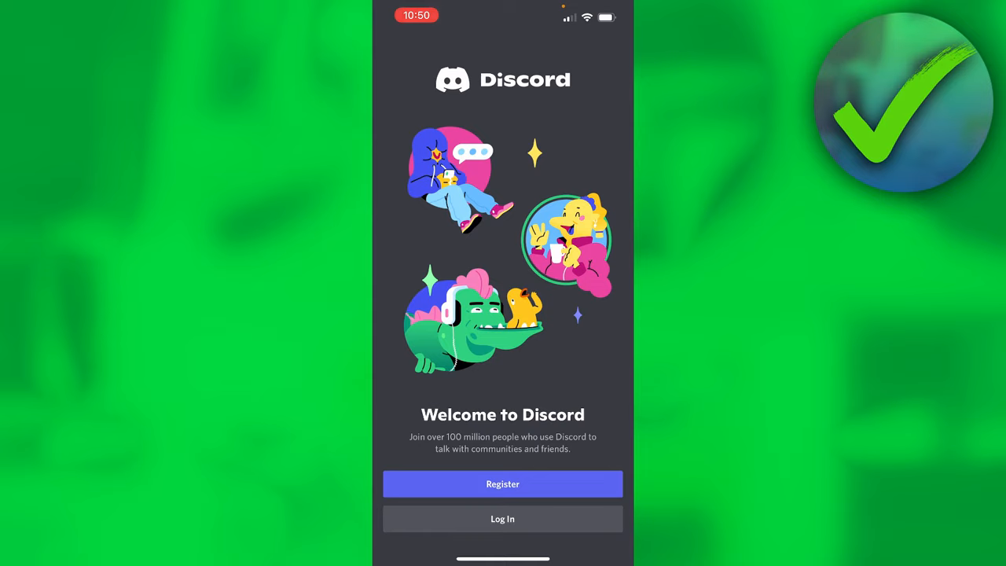
Tap Register on the Welcome to Discord screen to begin account creation.
{"action": "left_click", "coordinate": [503, 483]}
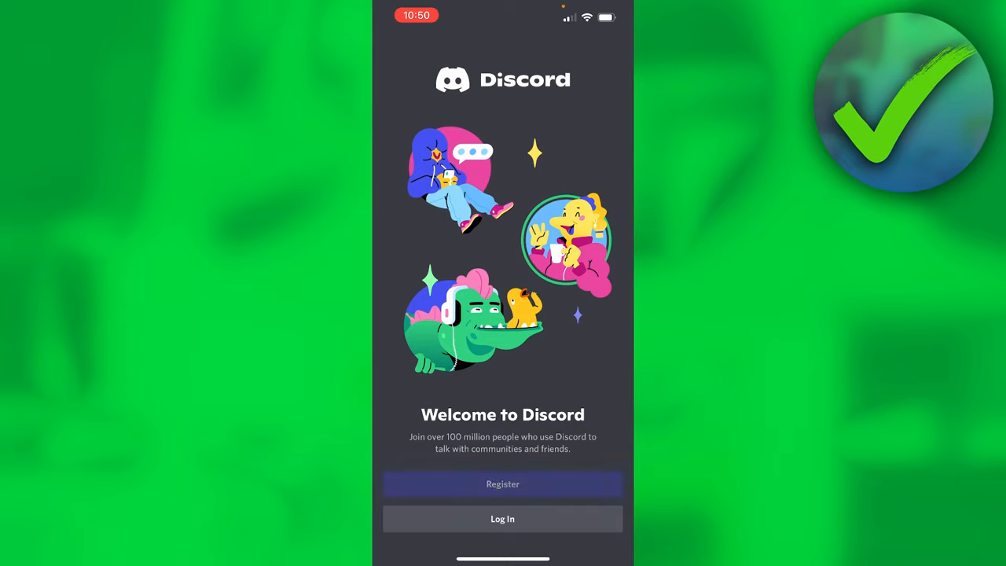
{"action": "left_click", "coordinate": [502, 483]}
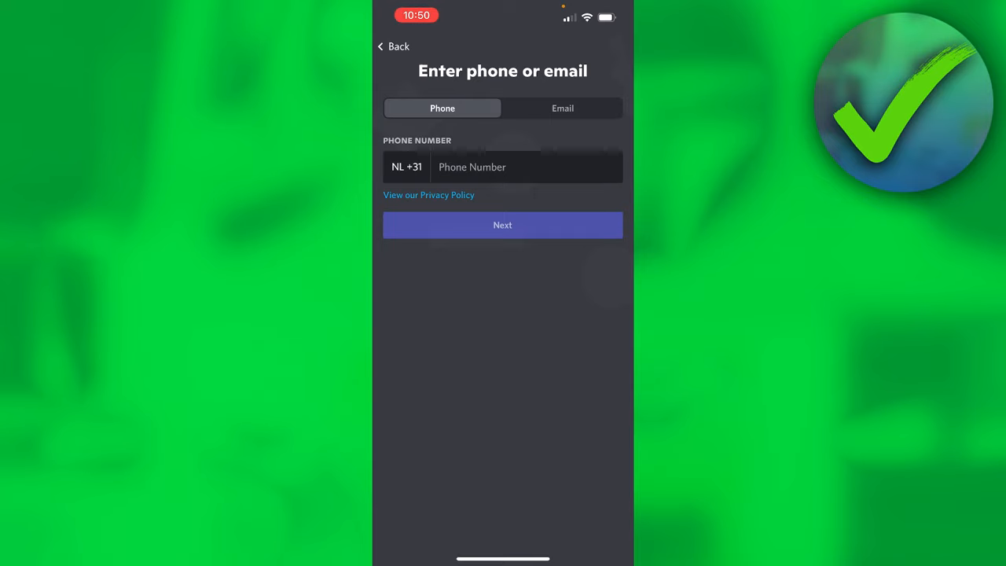
{"action": "left_click", "coordinate": [563, 109]}
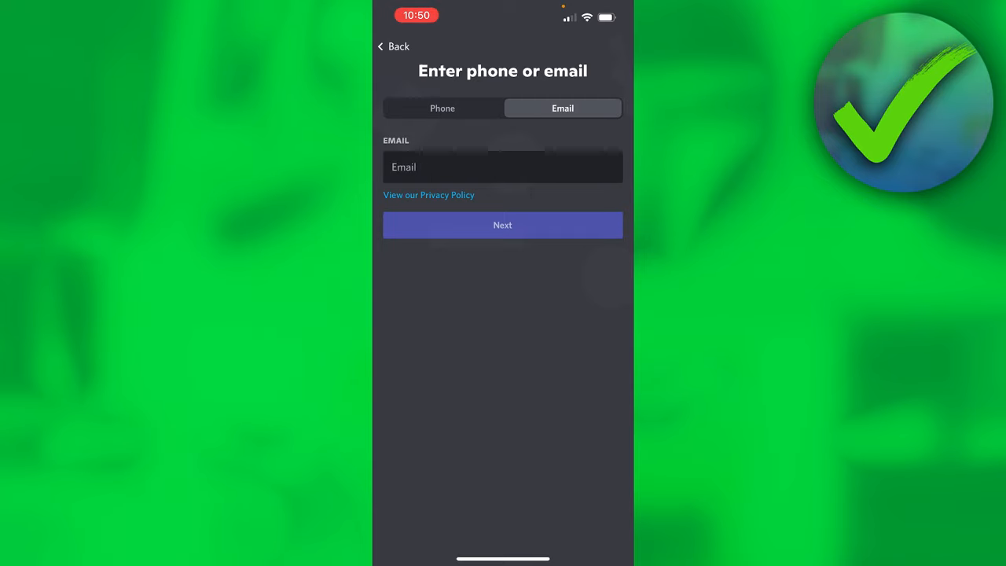
{"action": "left_click", "coordinate": [441, 107]}
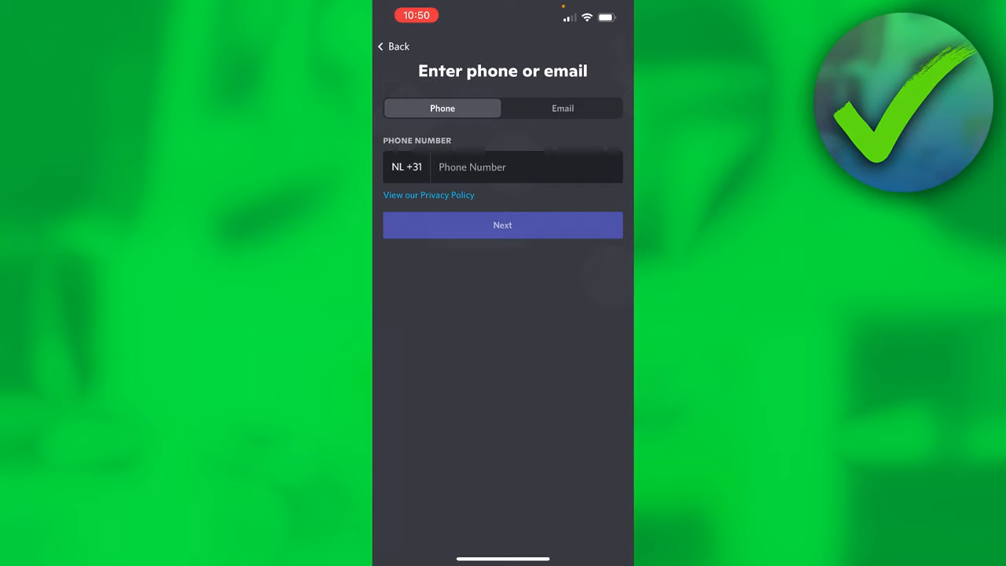
{"action": "left_click", "coordinate": [562, 108]}
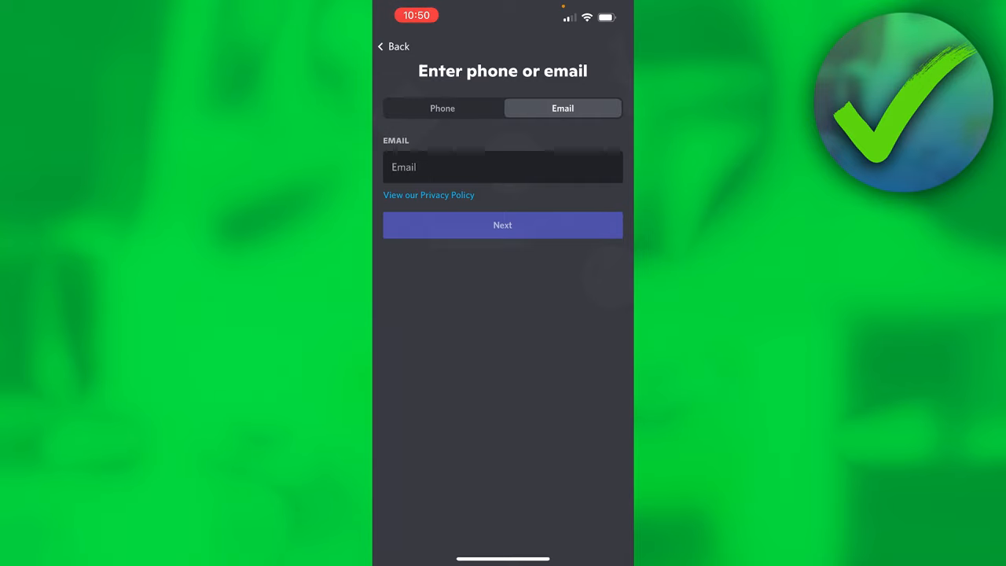
{"action": "left_click", "coordinate": [441, 107]}
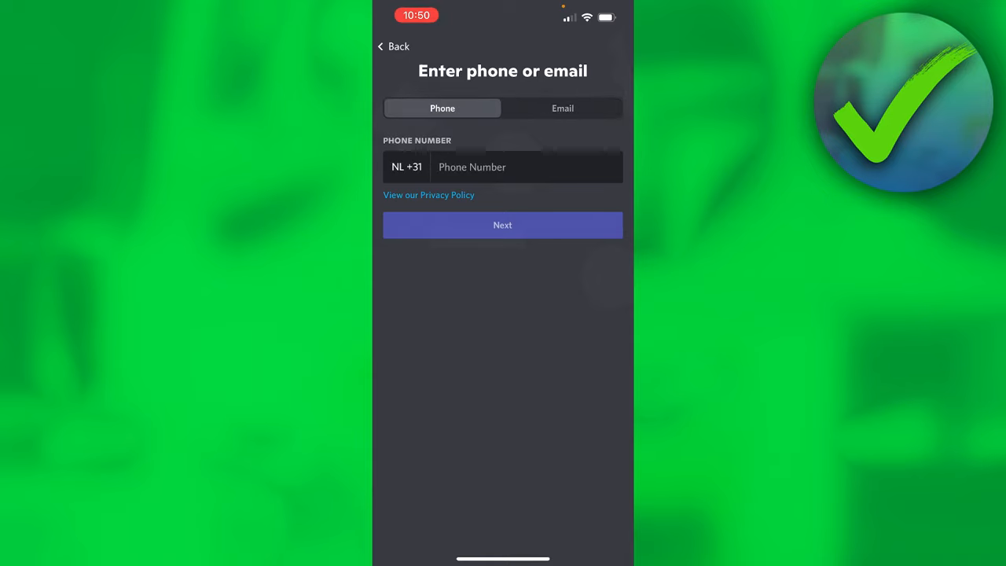
{"action": "left_click", "coordinate": [563, 108]}
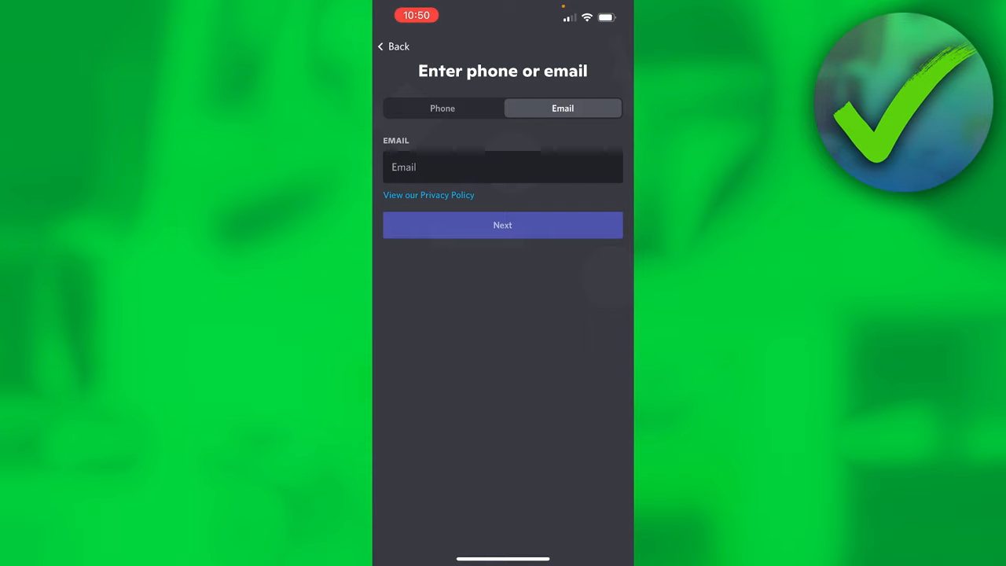
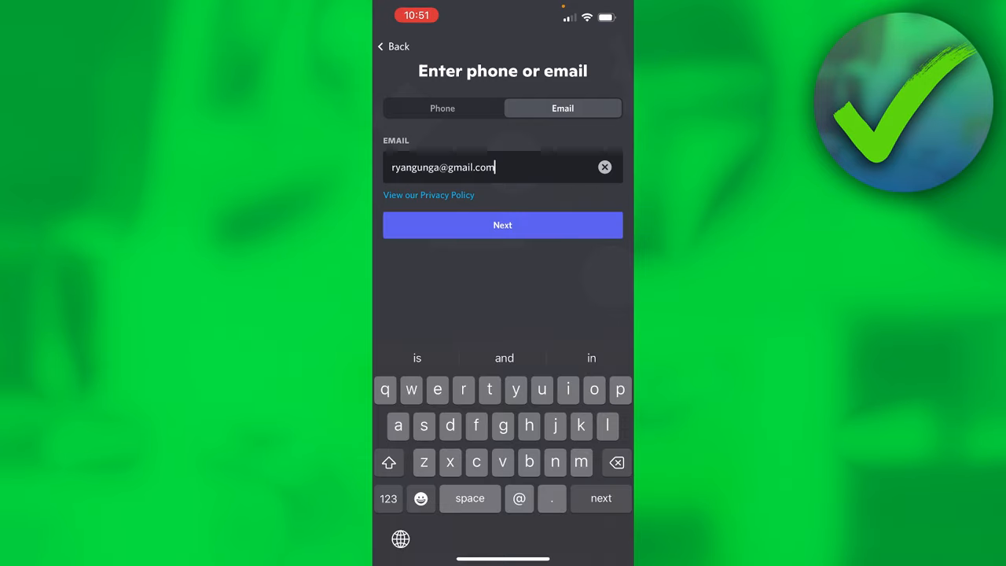
{"action": "left_click", "coordinate": [502, 225]}
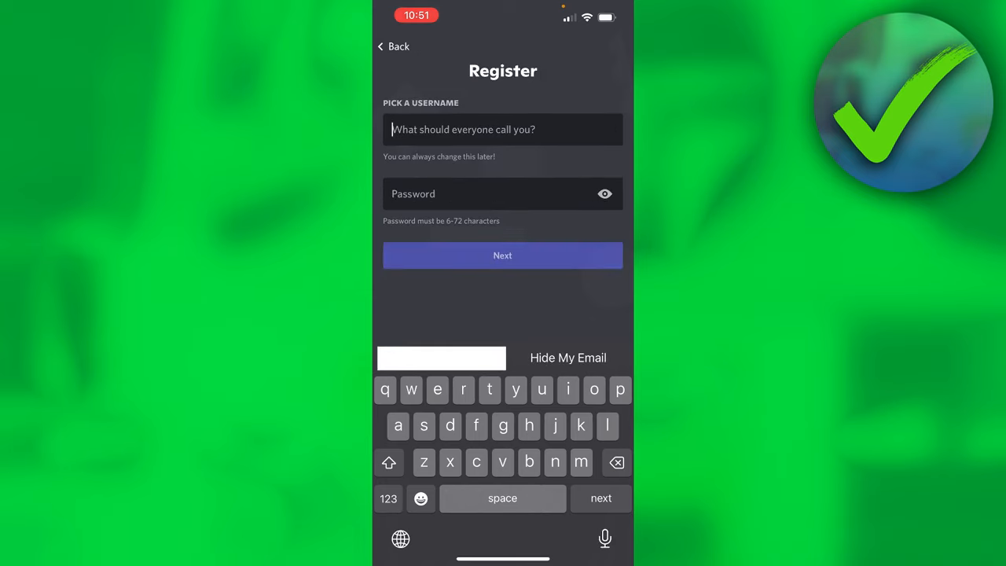
{"action": "left_click", "coordinate": [388, 462]}
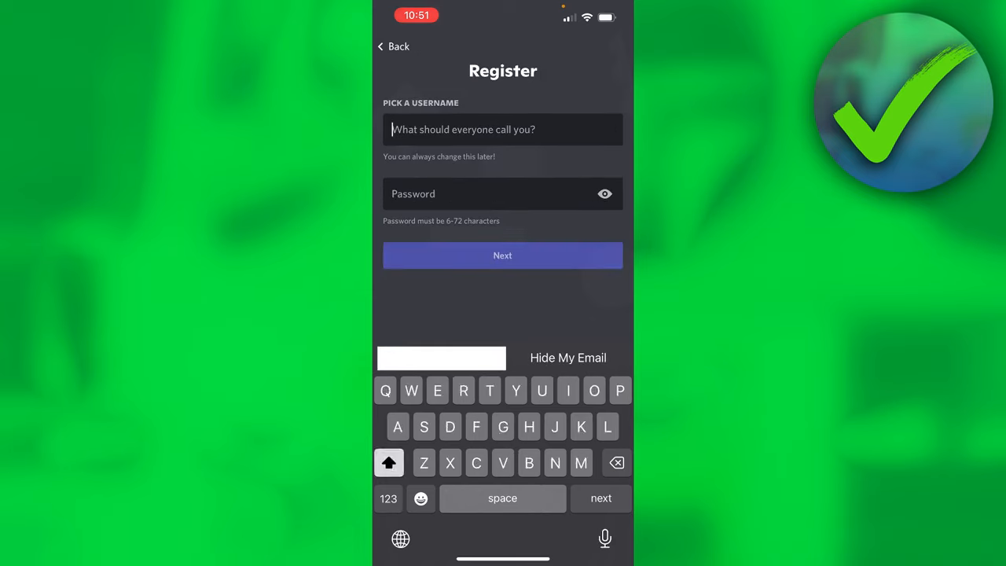
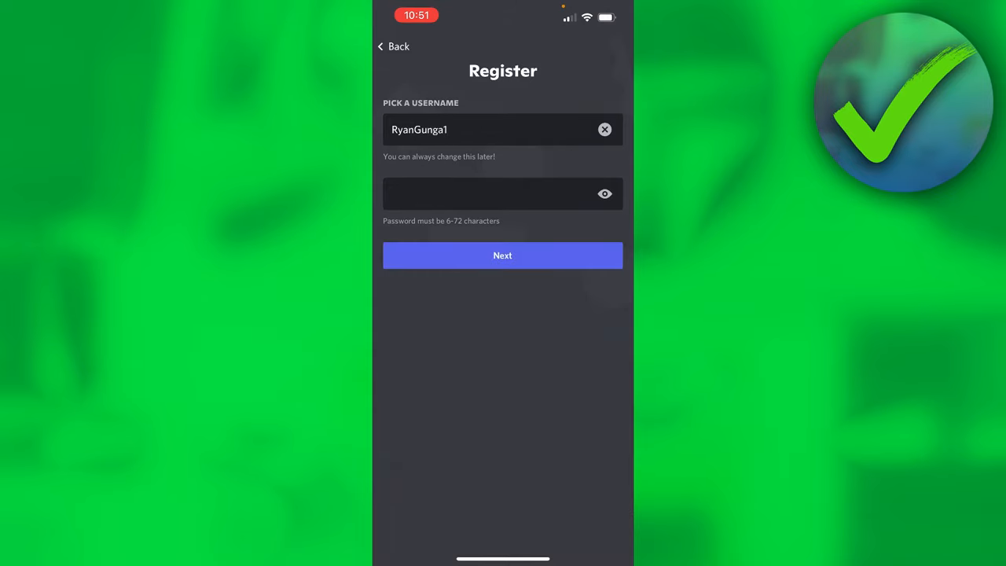
{"action": "left_click", "coordinate": [502, 255]}
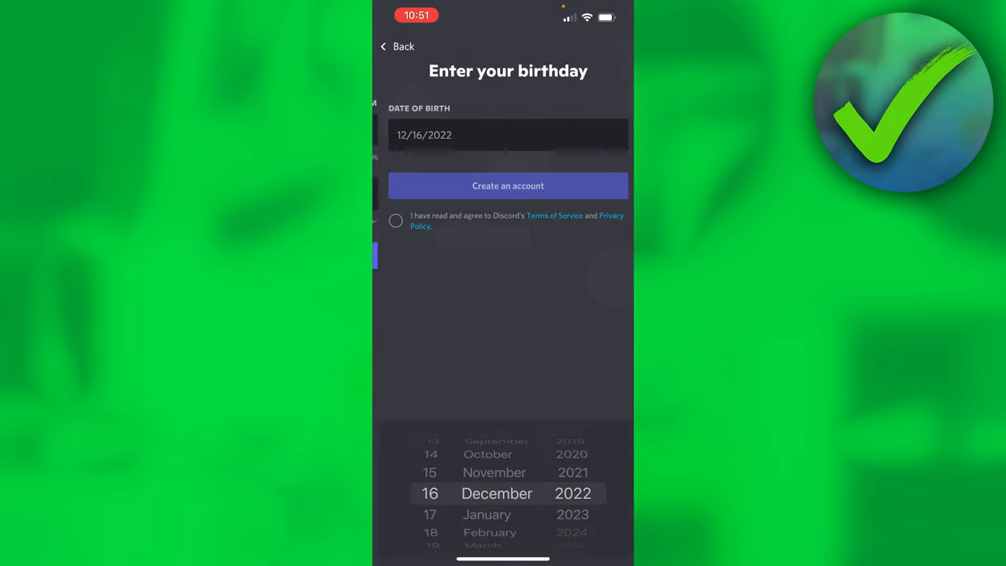
{"action": "left_click", "coordinate": [502, 185]}
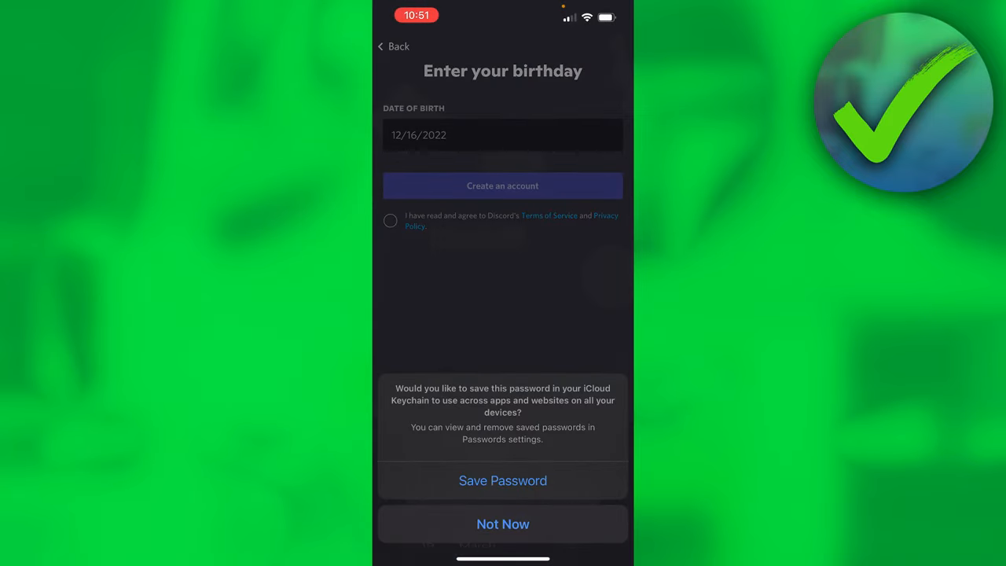
{"action": "left_click", "coordinate": [503, 523]}
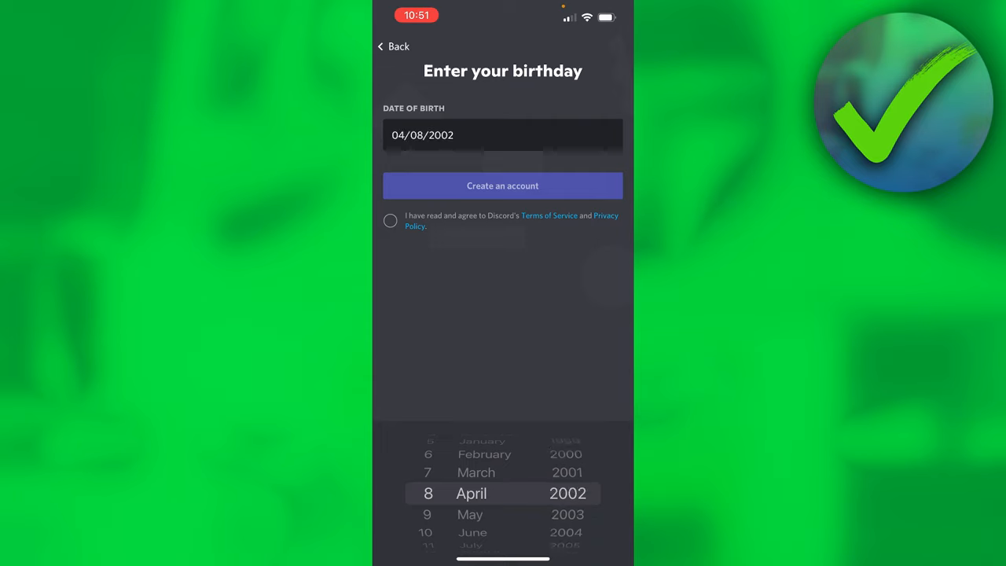
{"action": "left_click", "coordinate": [389, 220]}
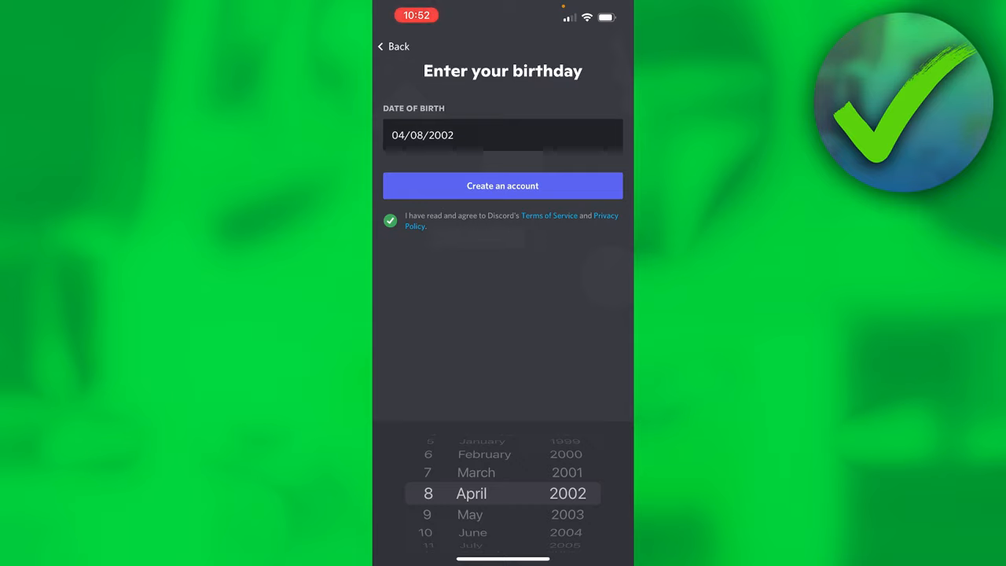
{"action": "left_click", "coordinate": [502, 185]}
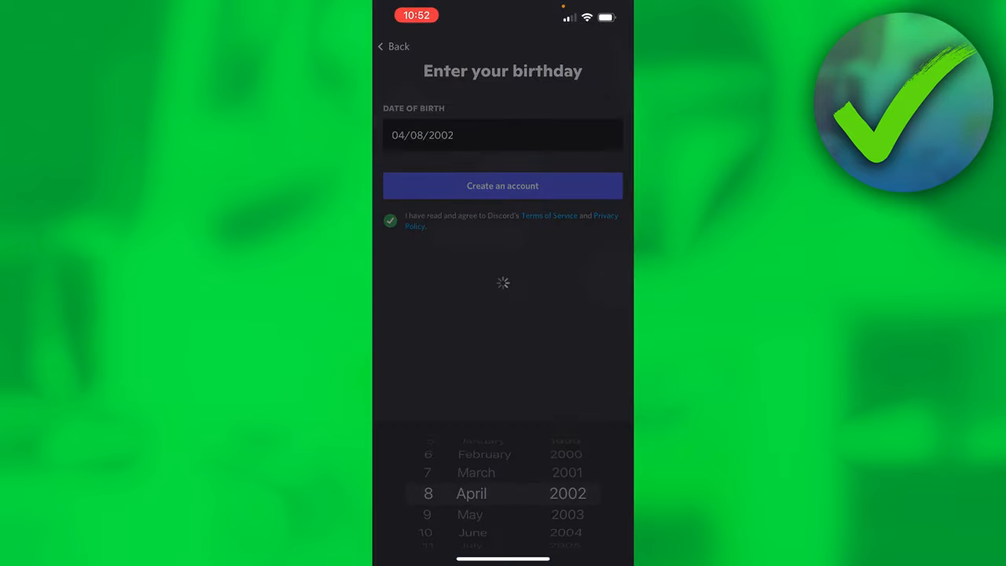
Wait while the account is created until the Choose profile picture avatars appear.
{"action": "left_click", "coordinate": [502, 186]}
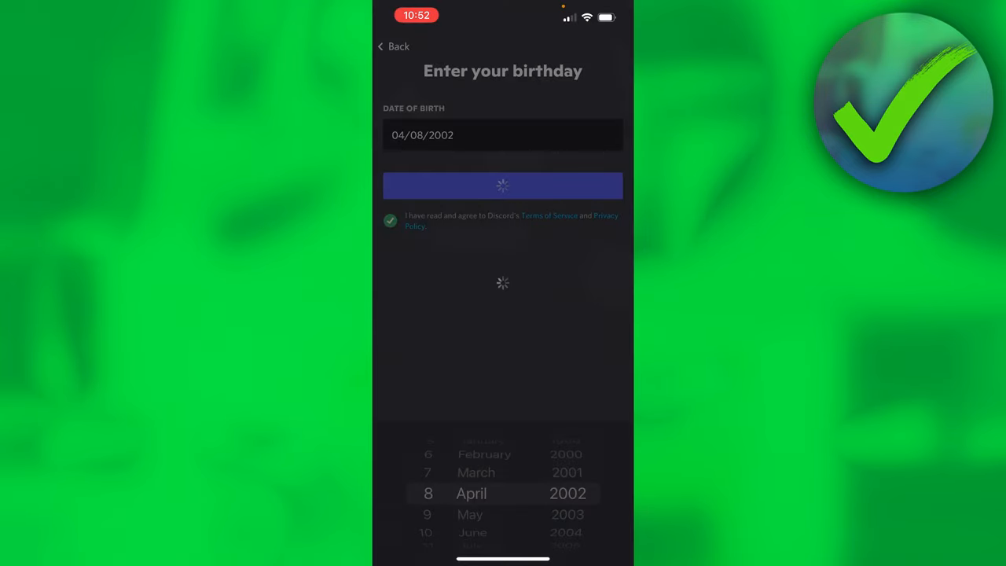
{"action": "left_click", "coordinate": [502, 185]}
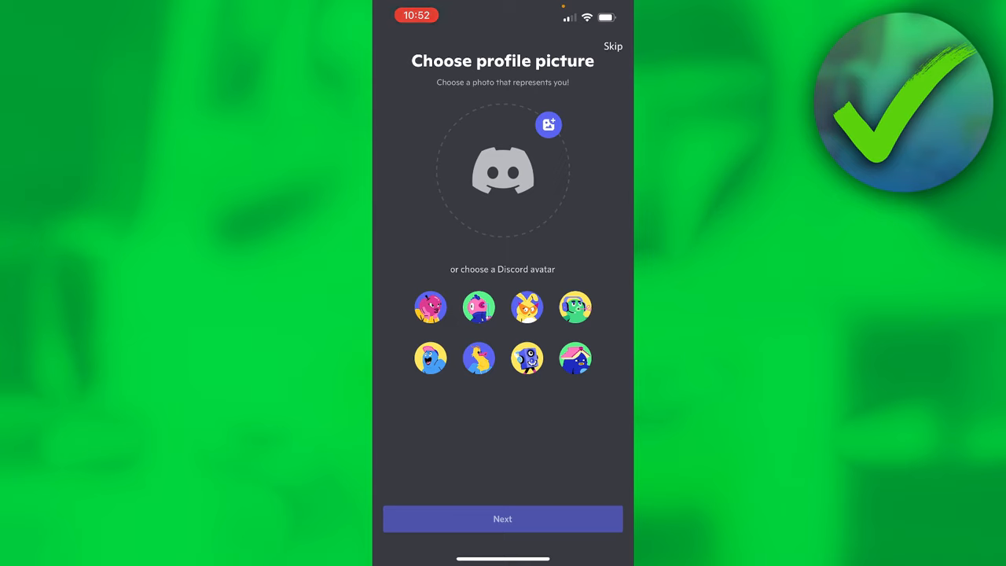
Pick the blue bird avatar with a book on its head and continue.
{"action": "left_click", "coordinate": [526, 358]}
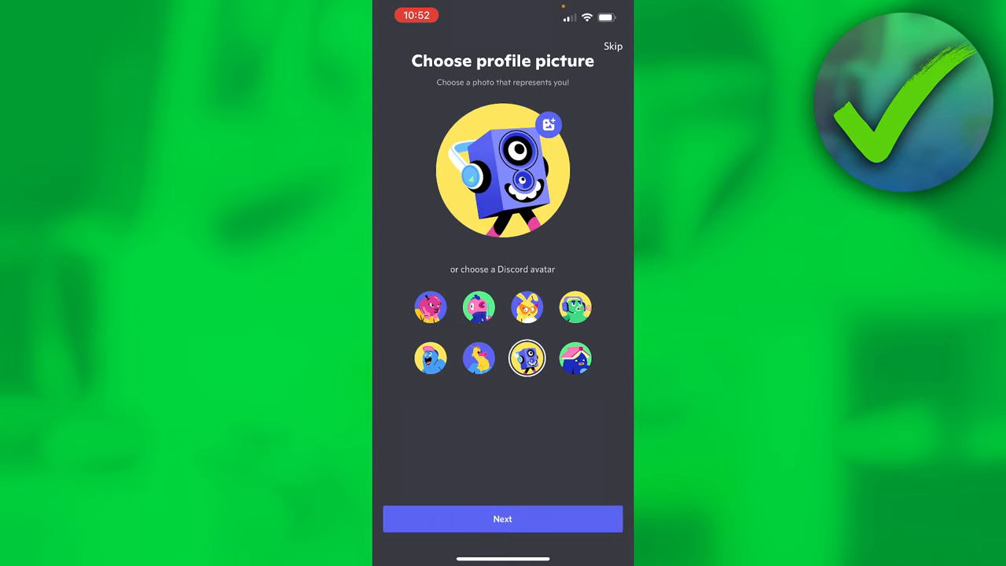
{"action": "left_click", "coordinate": [575, 358]}
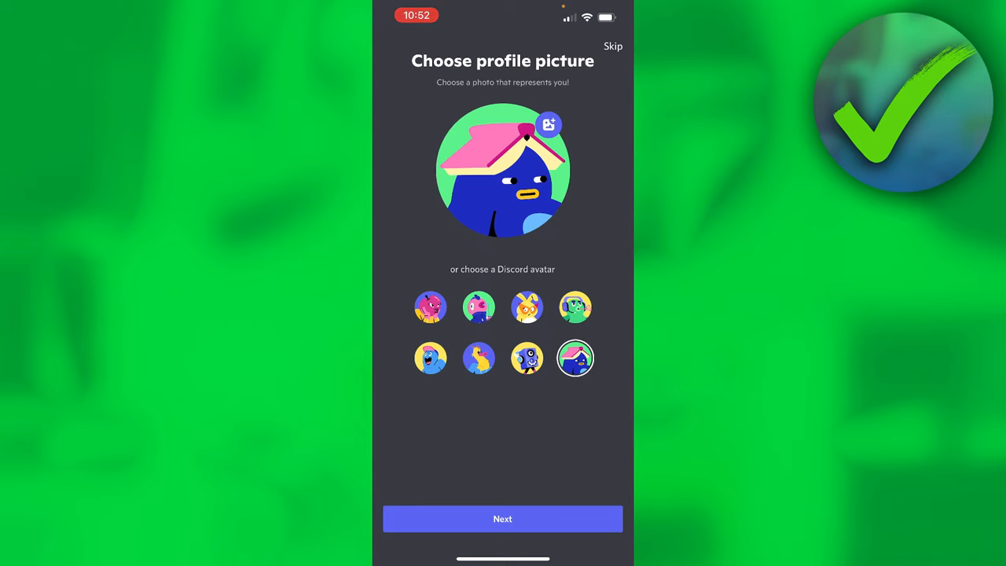
{"action": "left_click", "coordinate": [502, 519]}
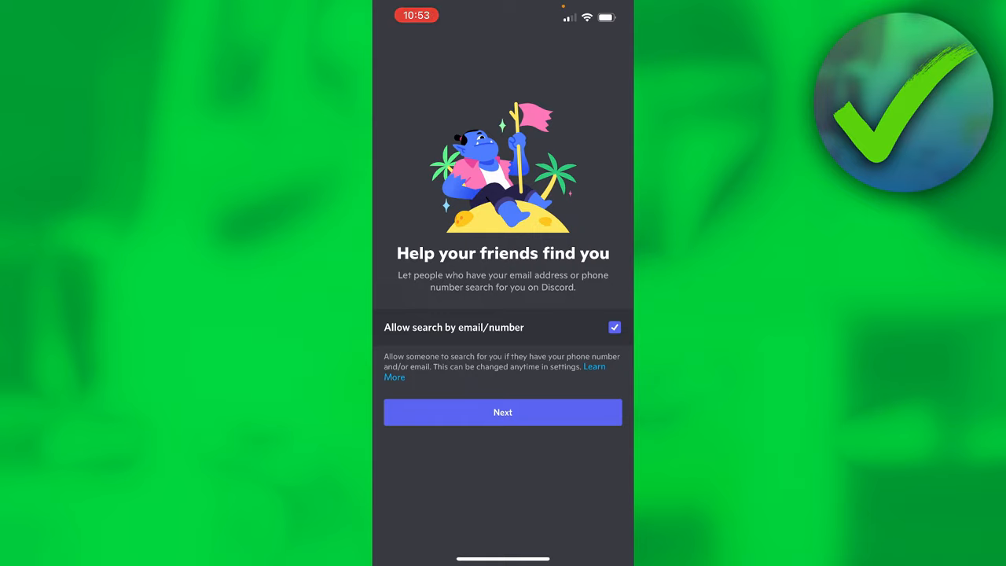
Disable search by email/number, pass the pineapple image captcha, and open Add Friend.
{"action": "left_click", "coordinate": [614, 327]}
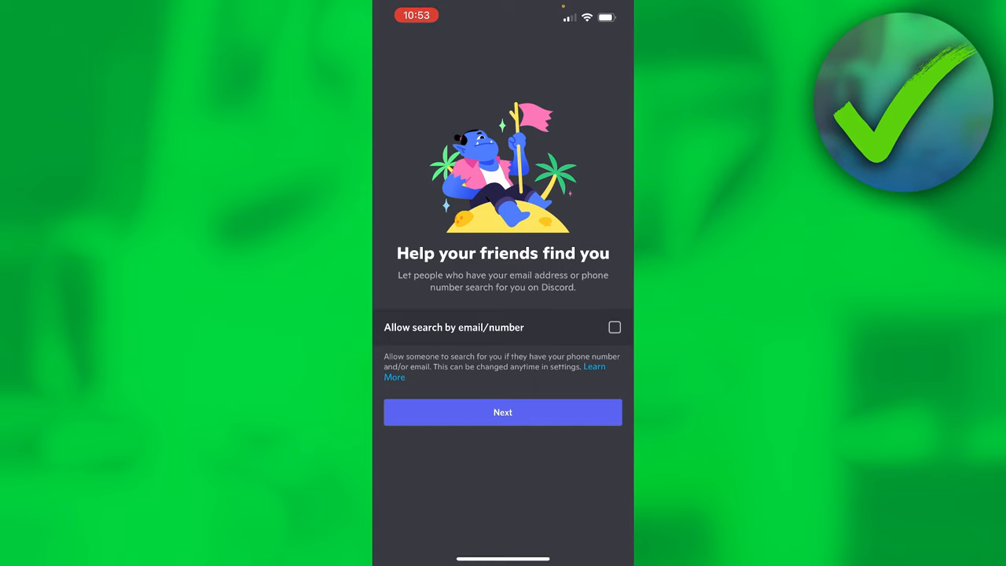
{"action": "left_click", "coordinate": [502, 411]}
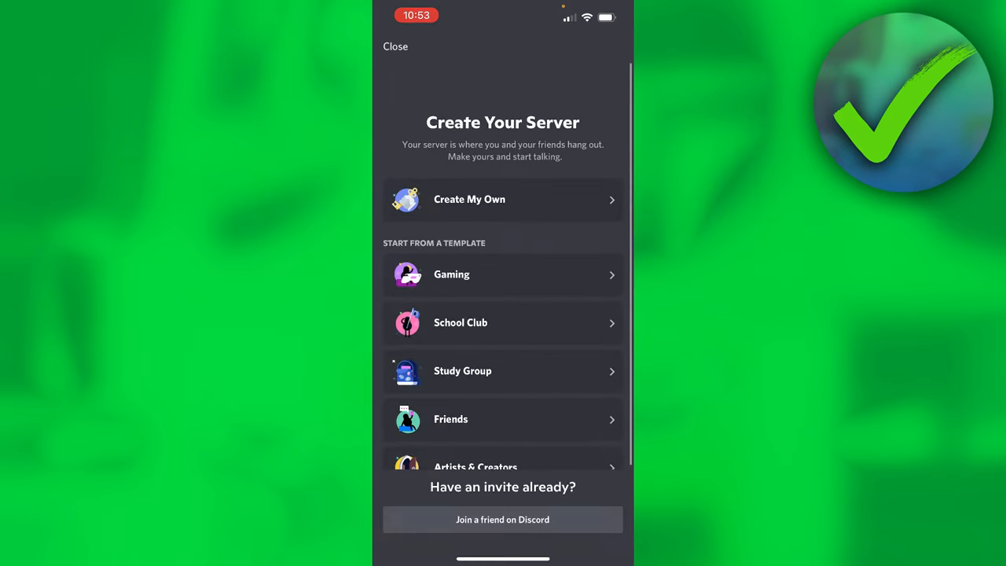
{"action": "scroll", "scroll_direction": "down", "scroll_amount": 3}
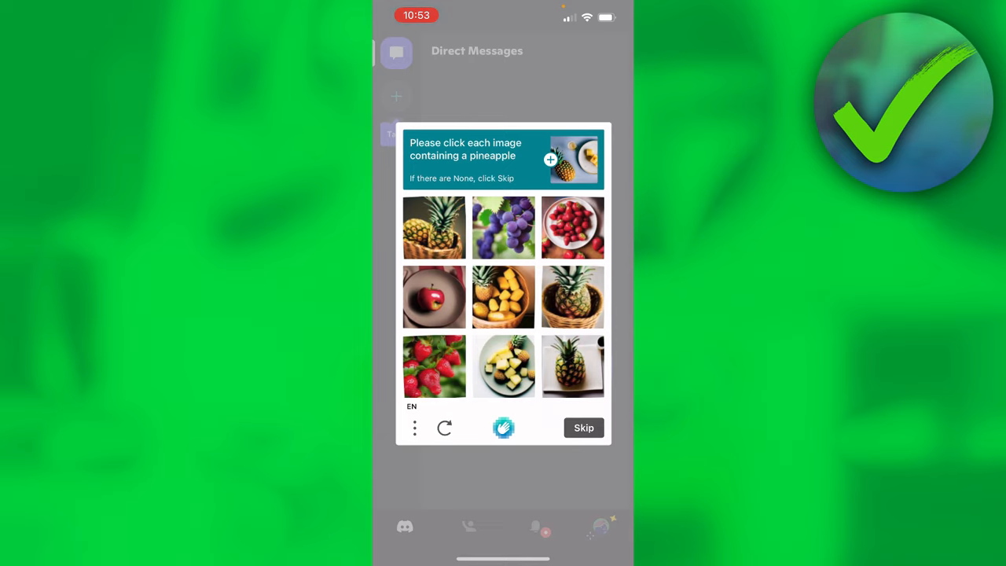
{"action": "left_click", "coordinate": [434, 227]}
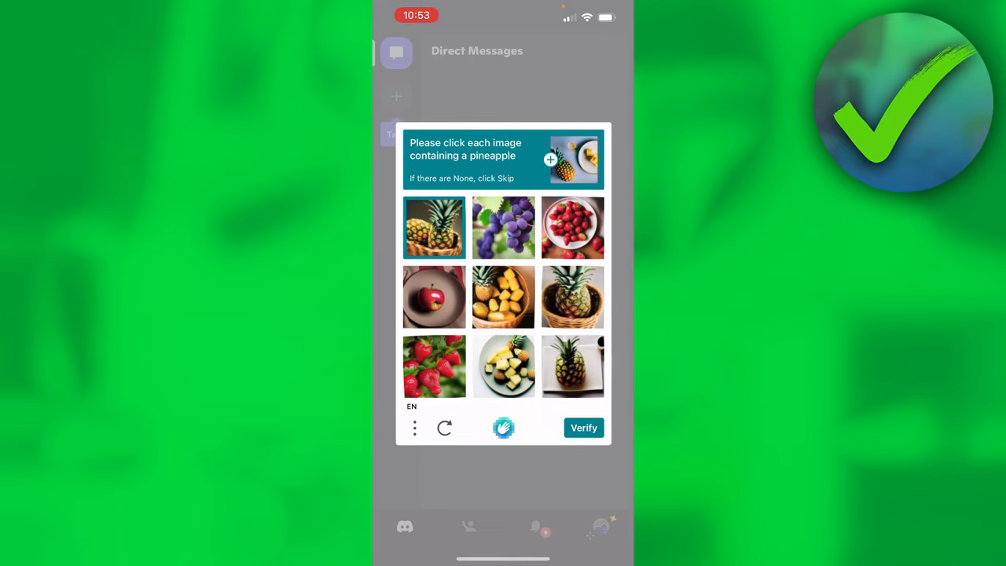
{"action": "left_click", "coordinate": [583, 428]}
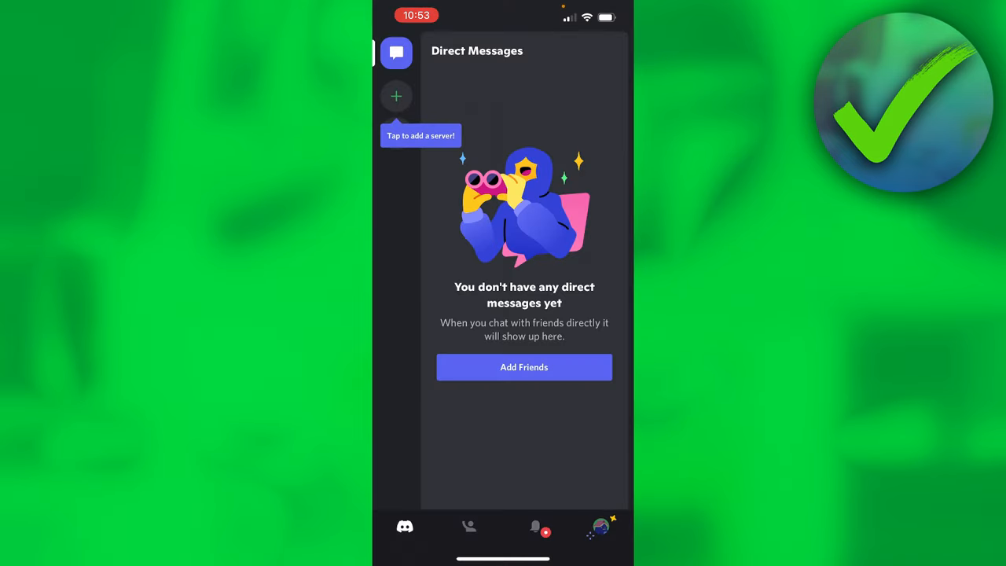
{"action": "left_click", "coordinate": [523, 367]}
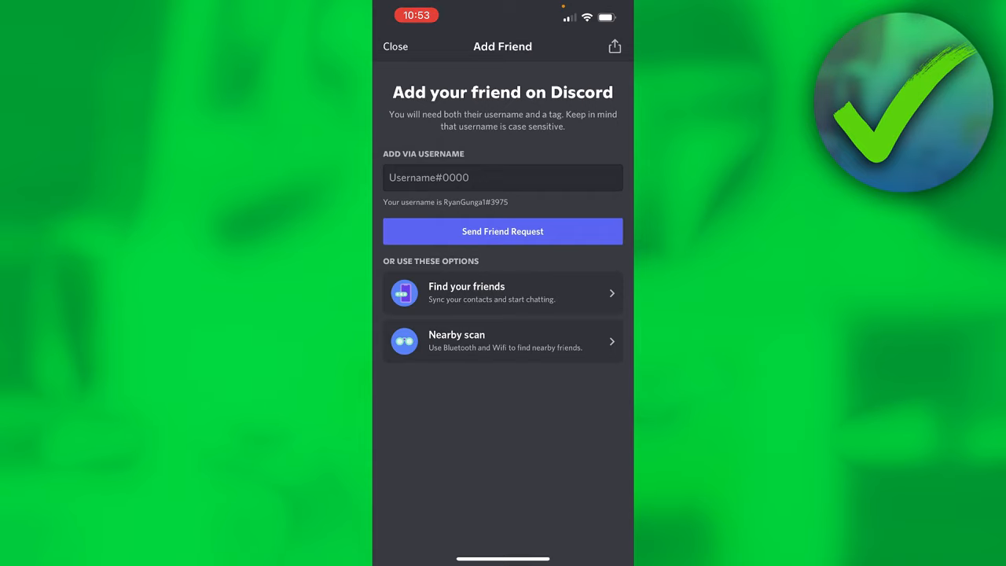